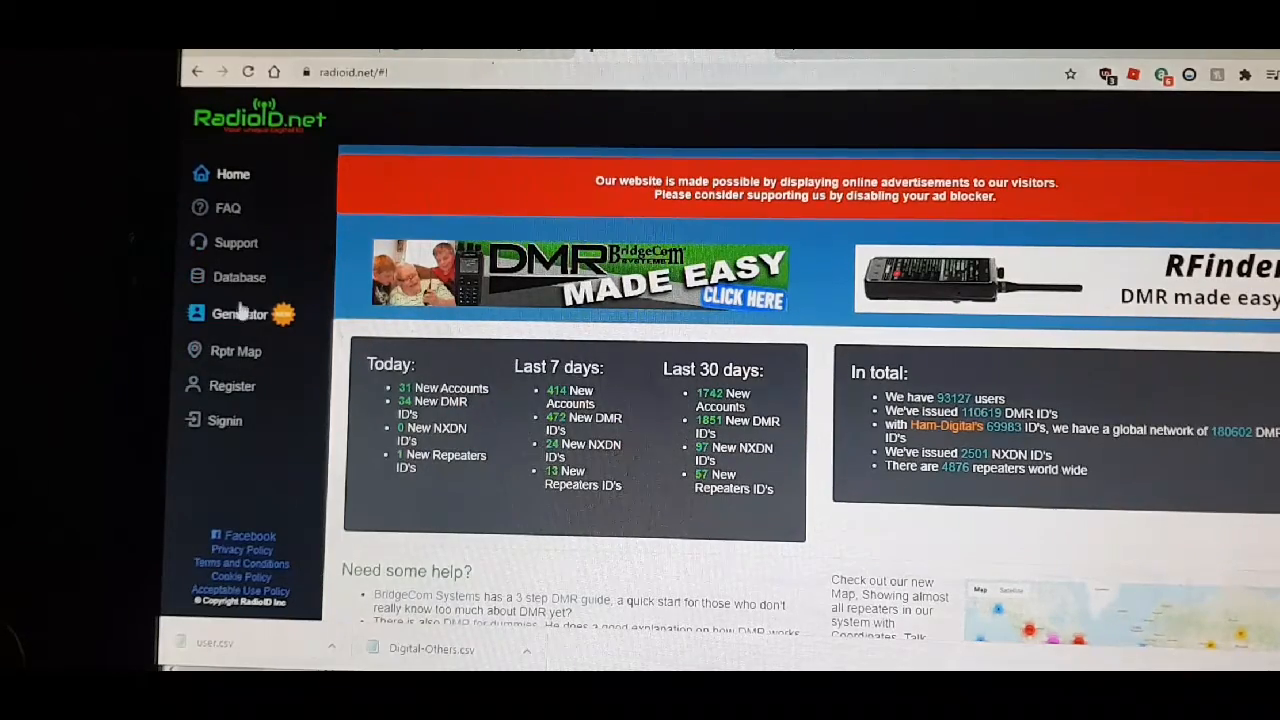
Go to the RadioID.net Database page and scroll toward the database dump files link
click(240, 276)
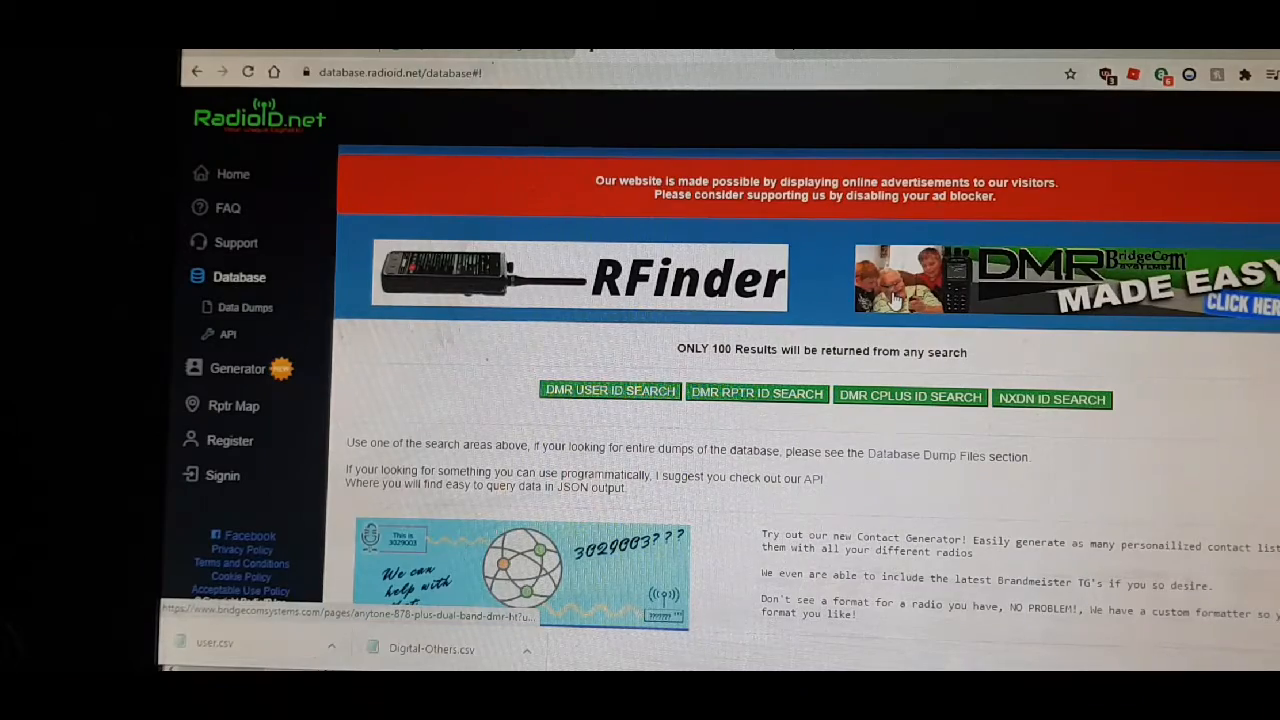
scroll(down, 3)
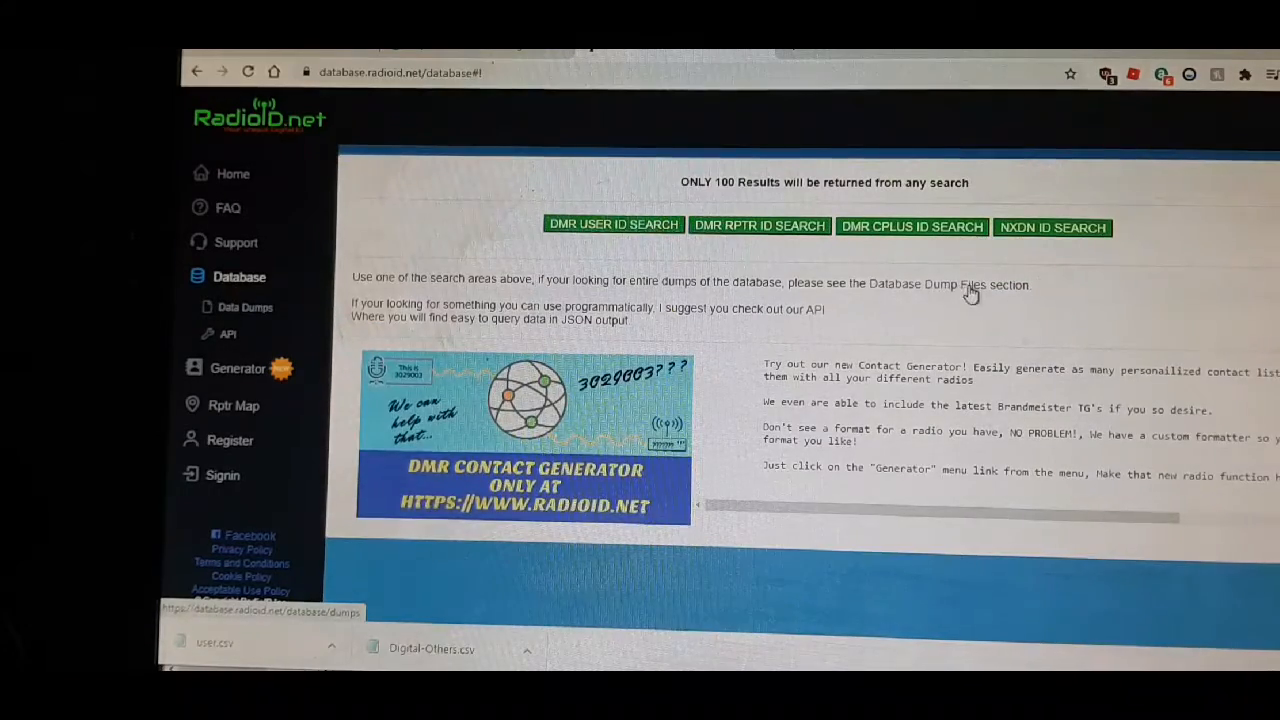
mouse_move(924, 292)
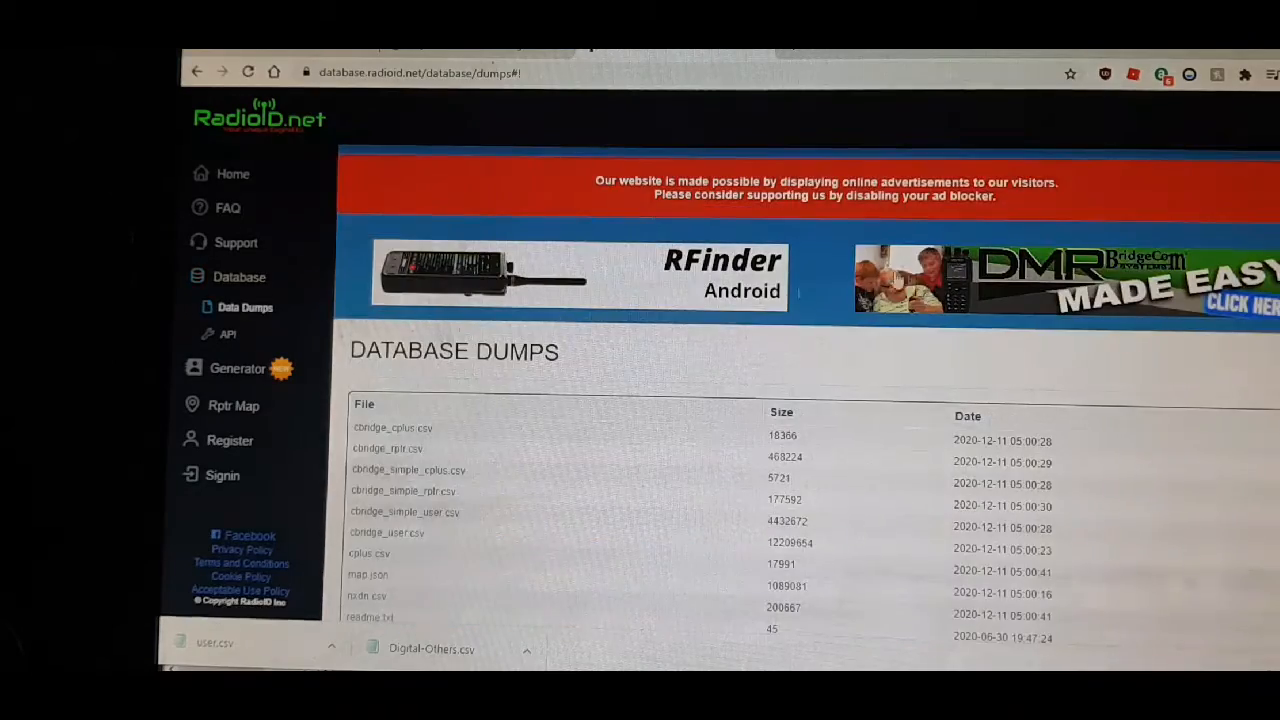
Download user.csv from the Database Dumps table and show it in the Downloads folder
scroll(down, 3)
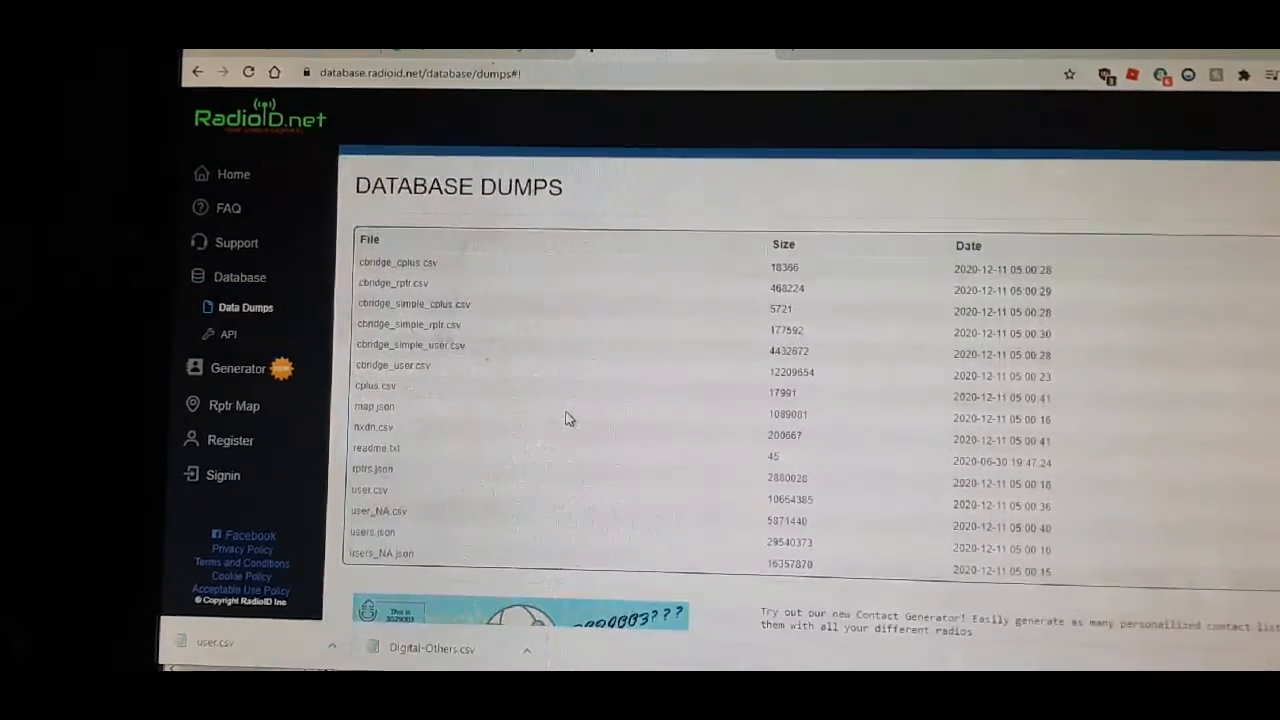
mouse_move(460, 496)
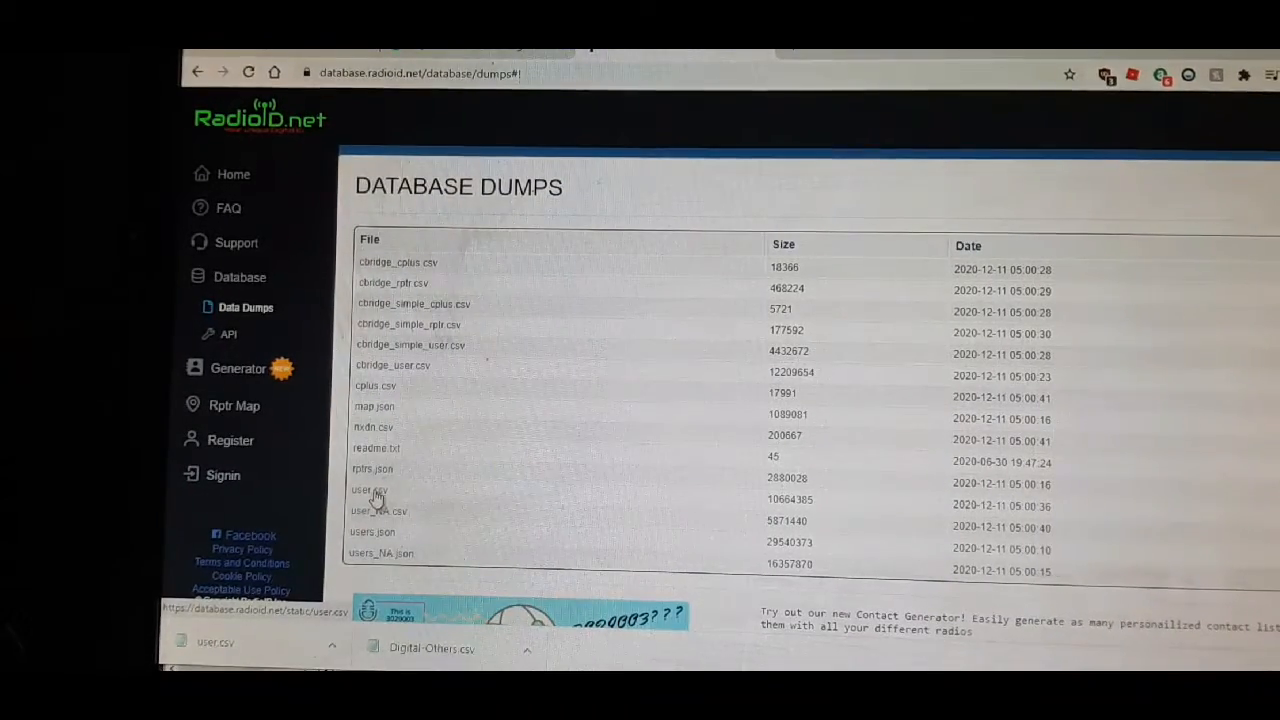
mouse_move(870, 520)
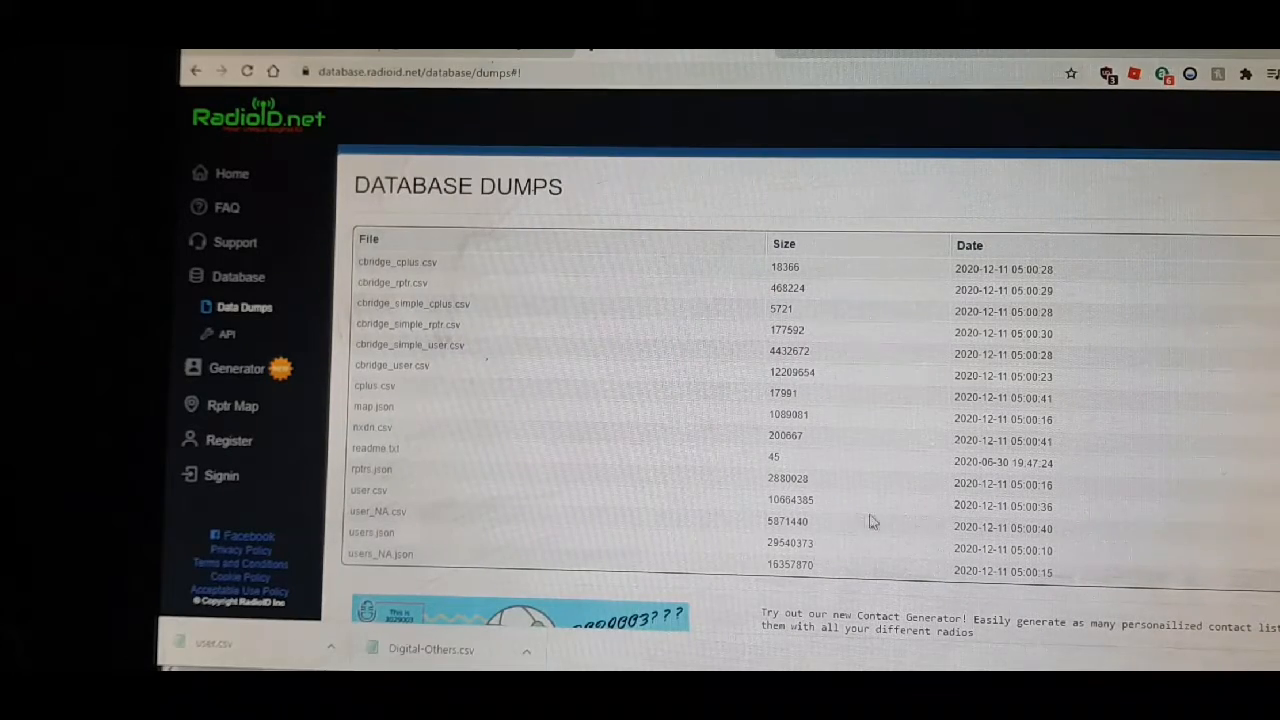
mouse_move(996, 504)
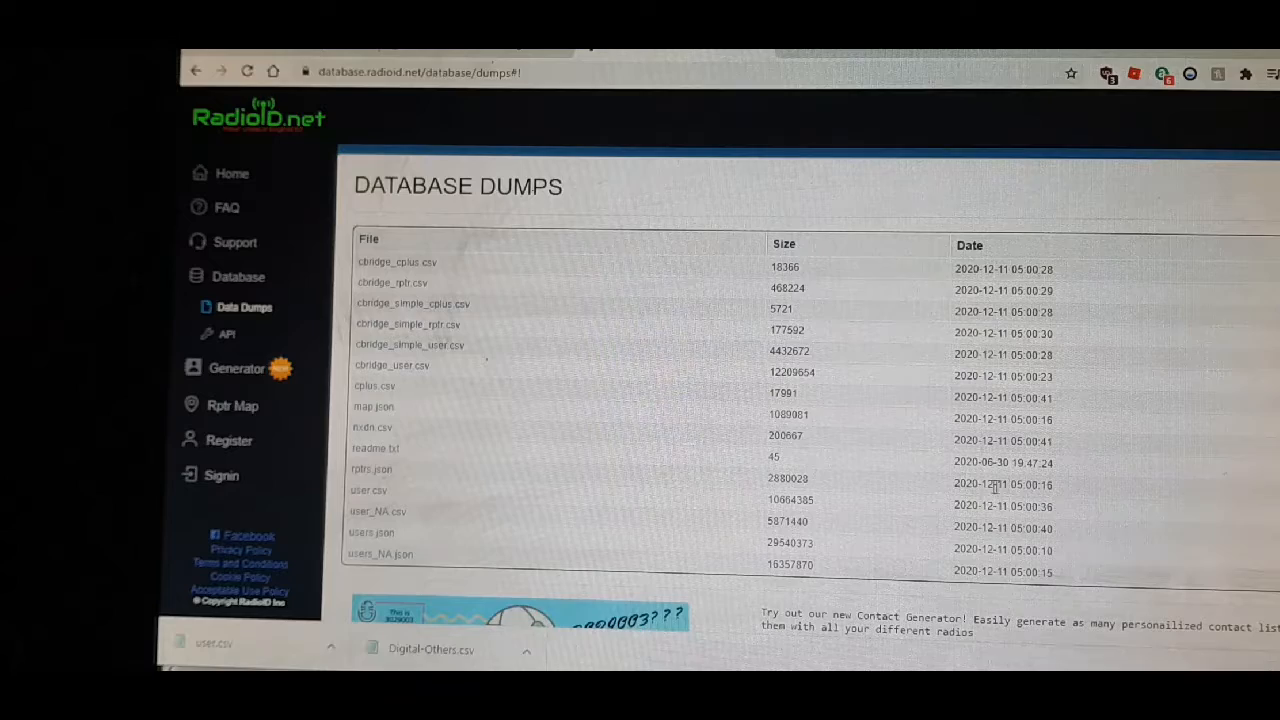
mouse_move(964, 496)
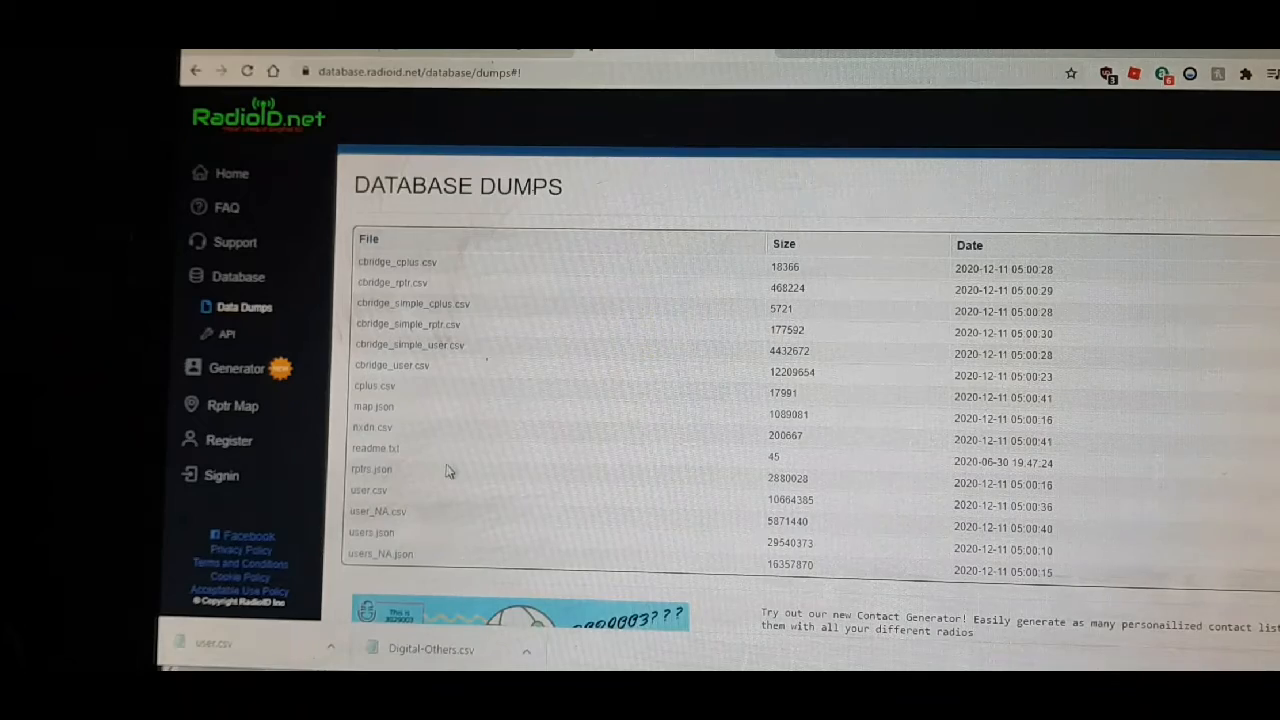
mouse_move(512, 496)
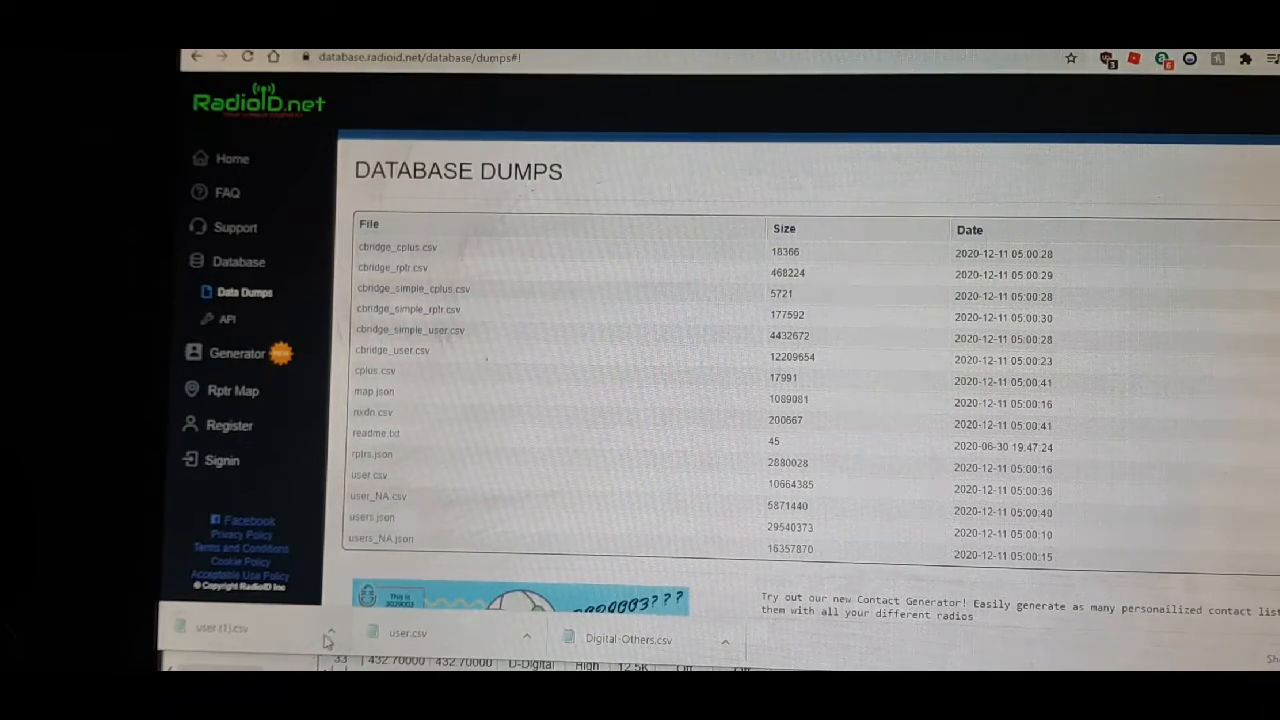
click(330, 628)
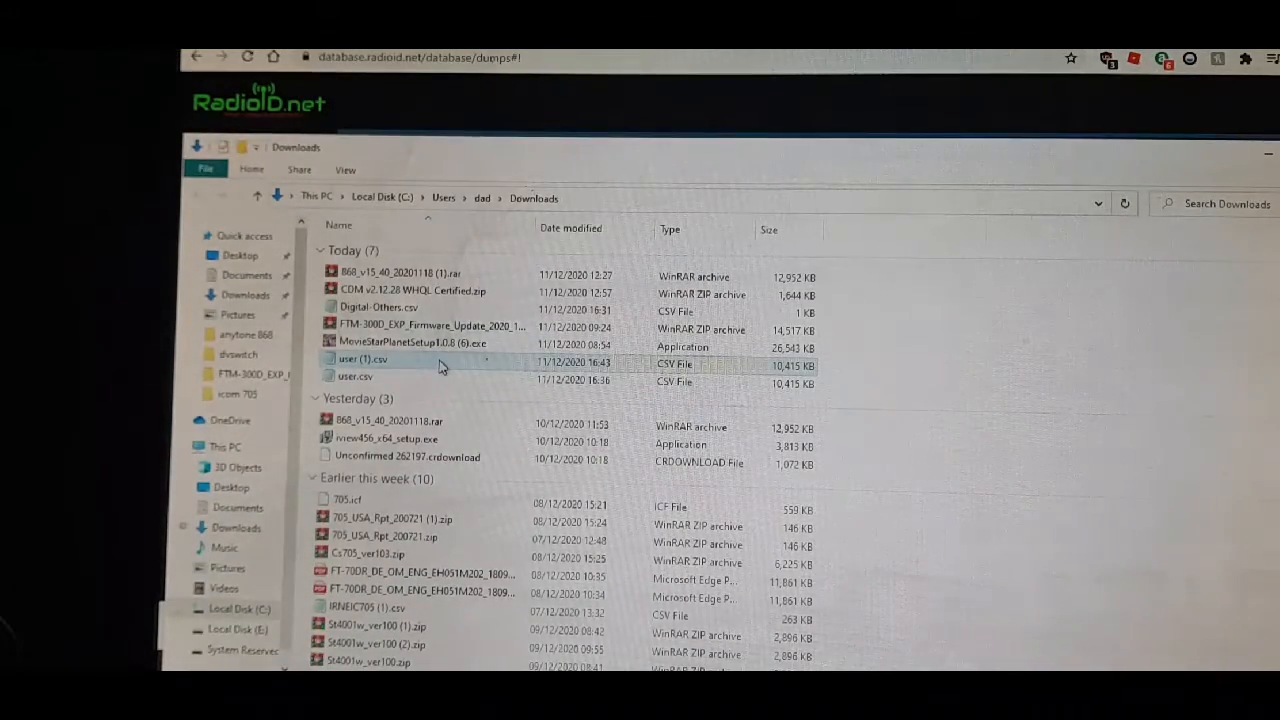
Bring up the context menu for user (1).csv in the Downloads folder
right_click(364, 358)
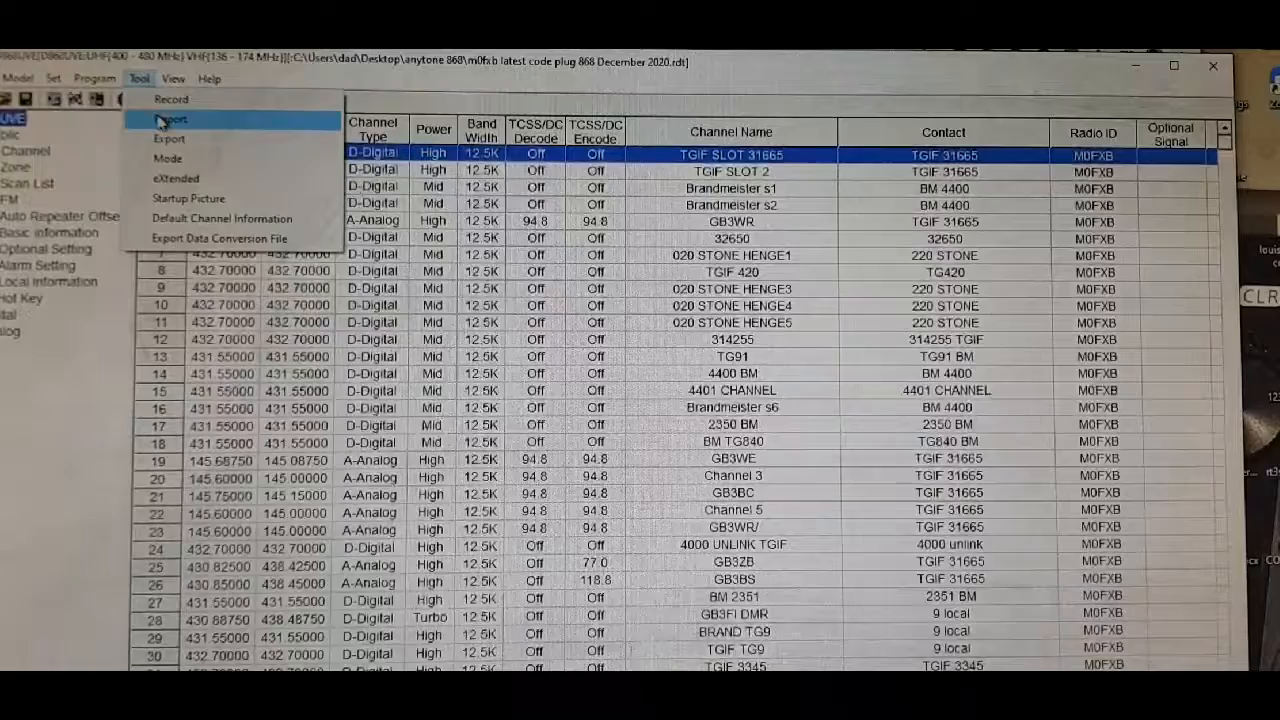
Start the Tool > Import window for importing a digital contact list
click(172, 118)
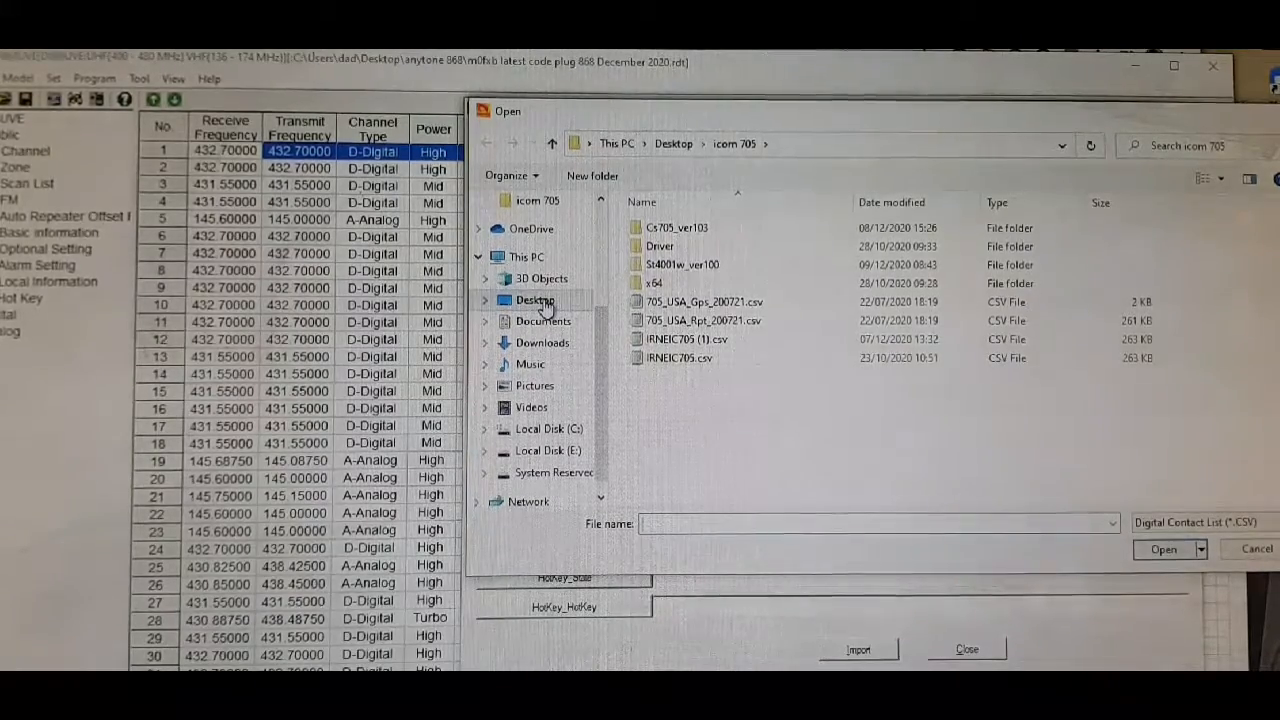
Choose december 2020 user.csv from the Desktop anytone 868 folder as the import source
click(536, 300)
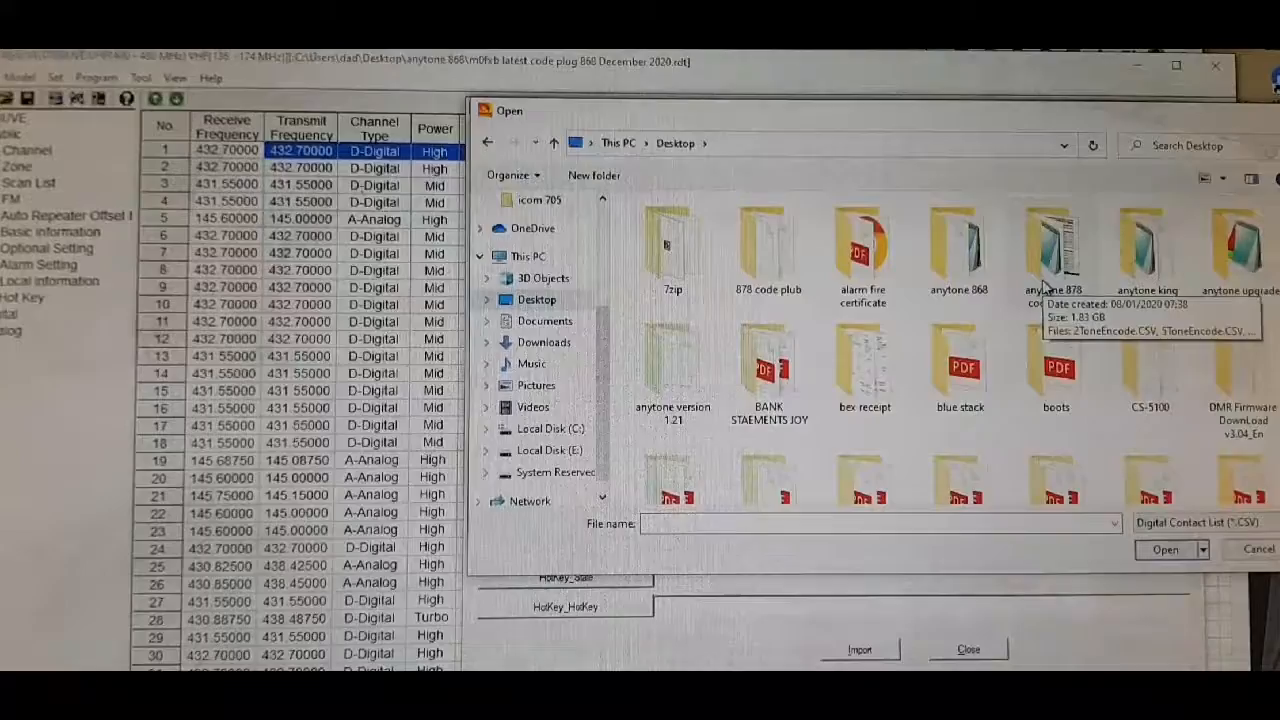
mouse_move(958, 244)
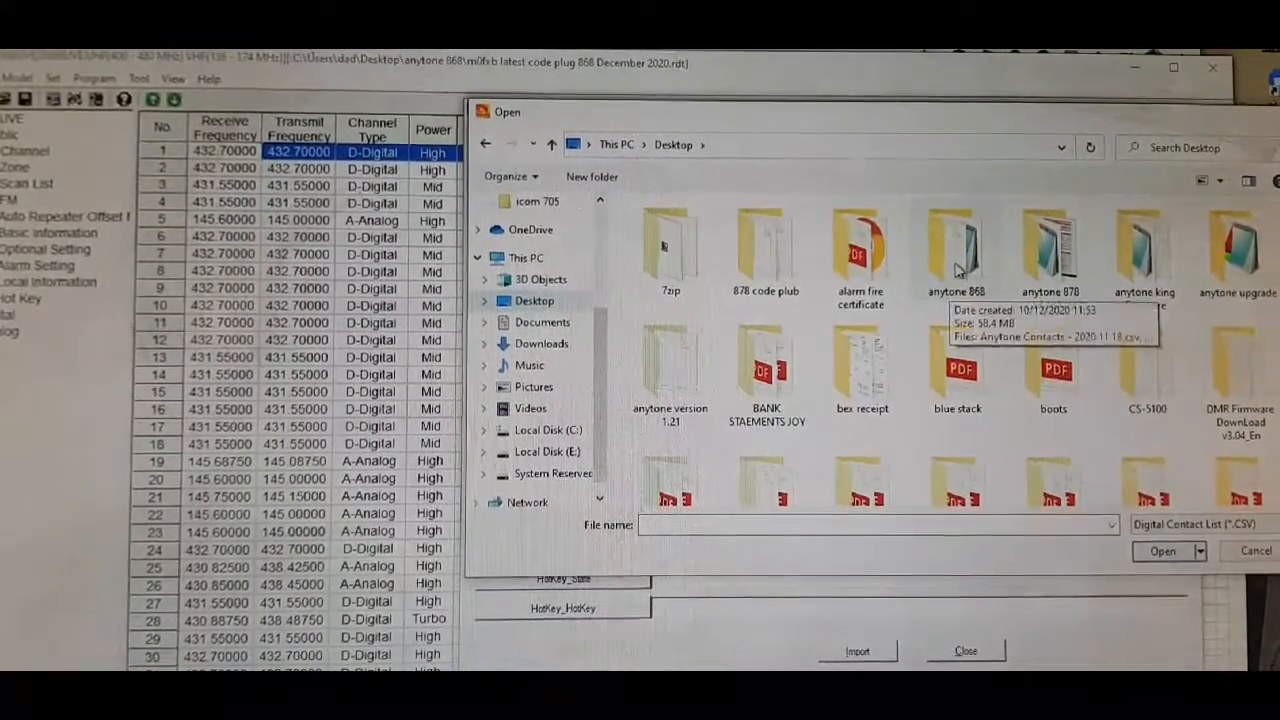
double_click(956, 250)
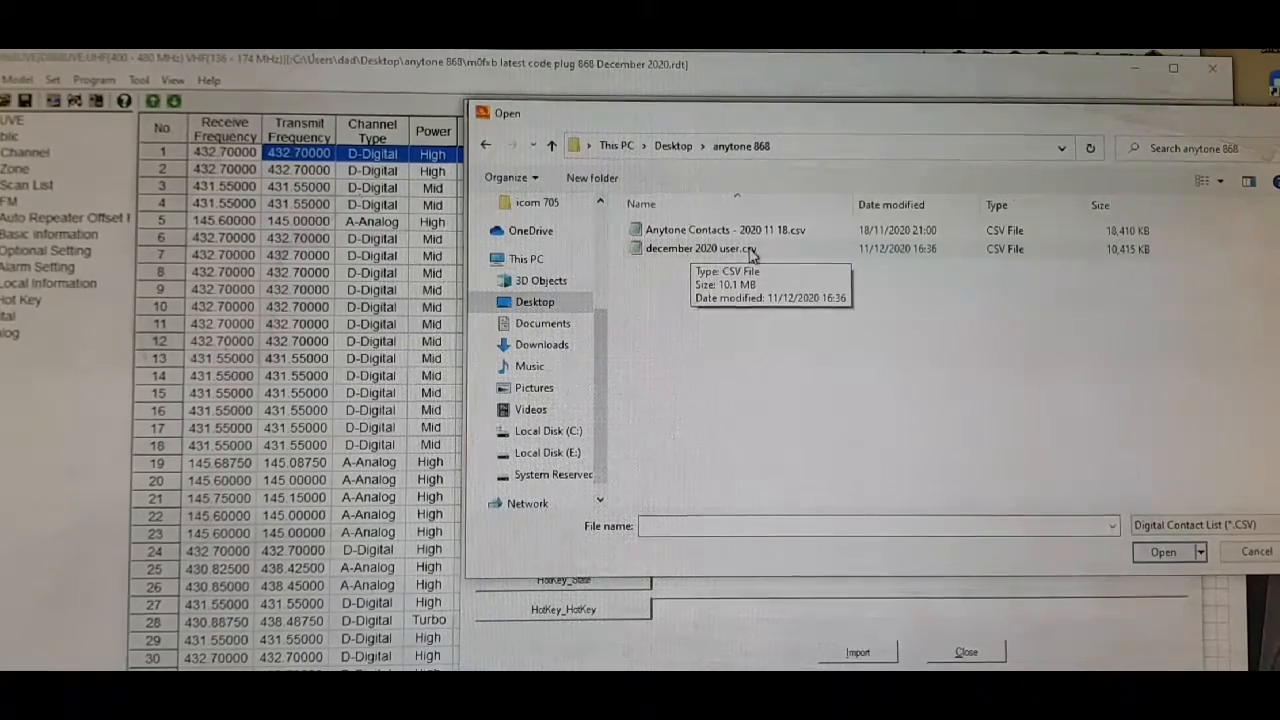
click(1162, 552)
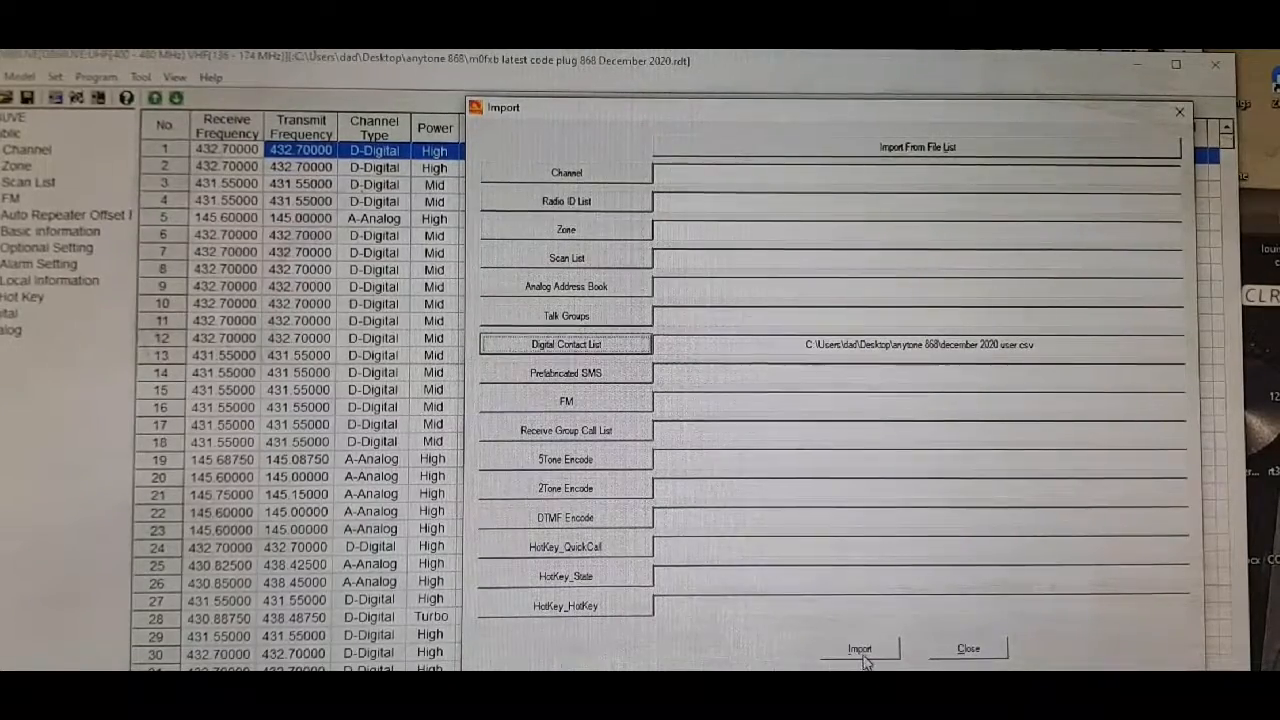
Import december 2020 user.csv as the codeplug's digital contact list
click(860, 648)
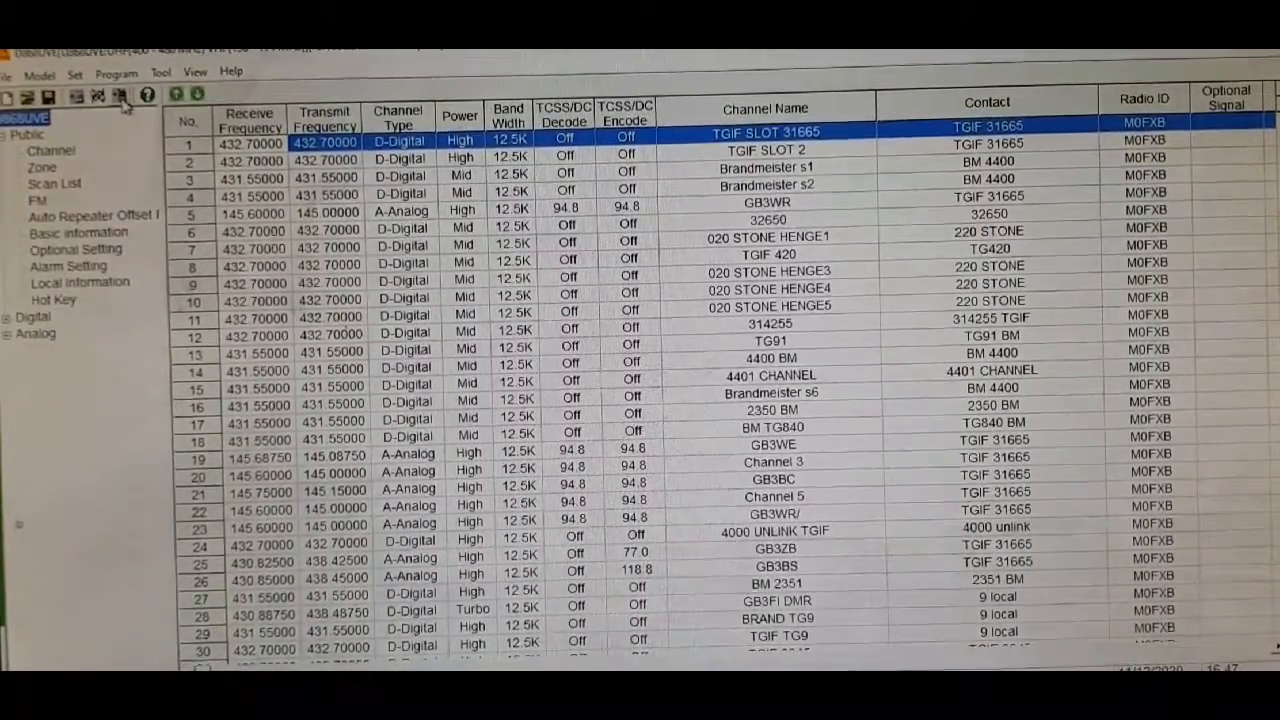
mouse_move(120, 96)
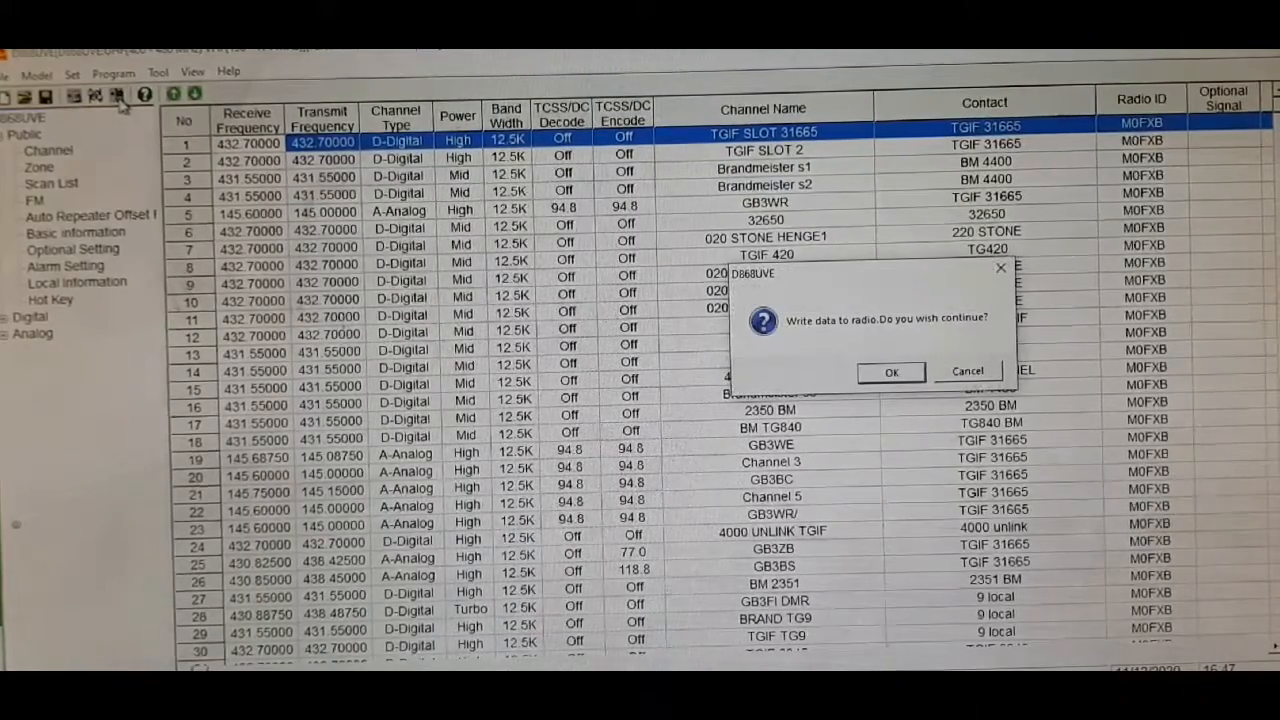
Confirm the write to radio and tick Digital Contact List for inclusion
click(890, 370)
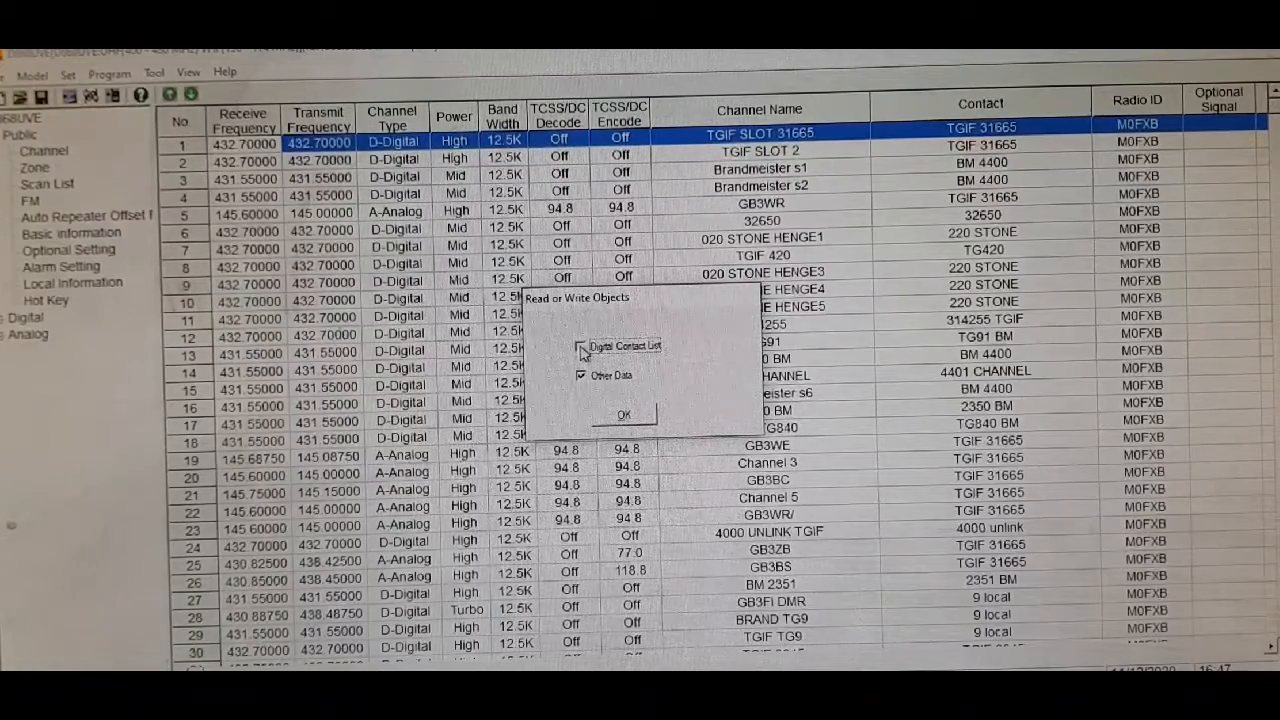
click(580, 344)
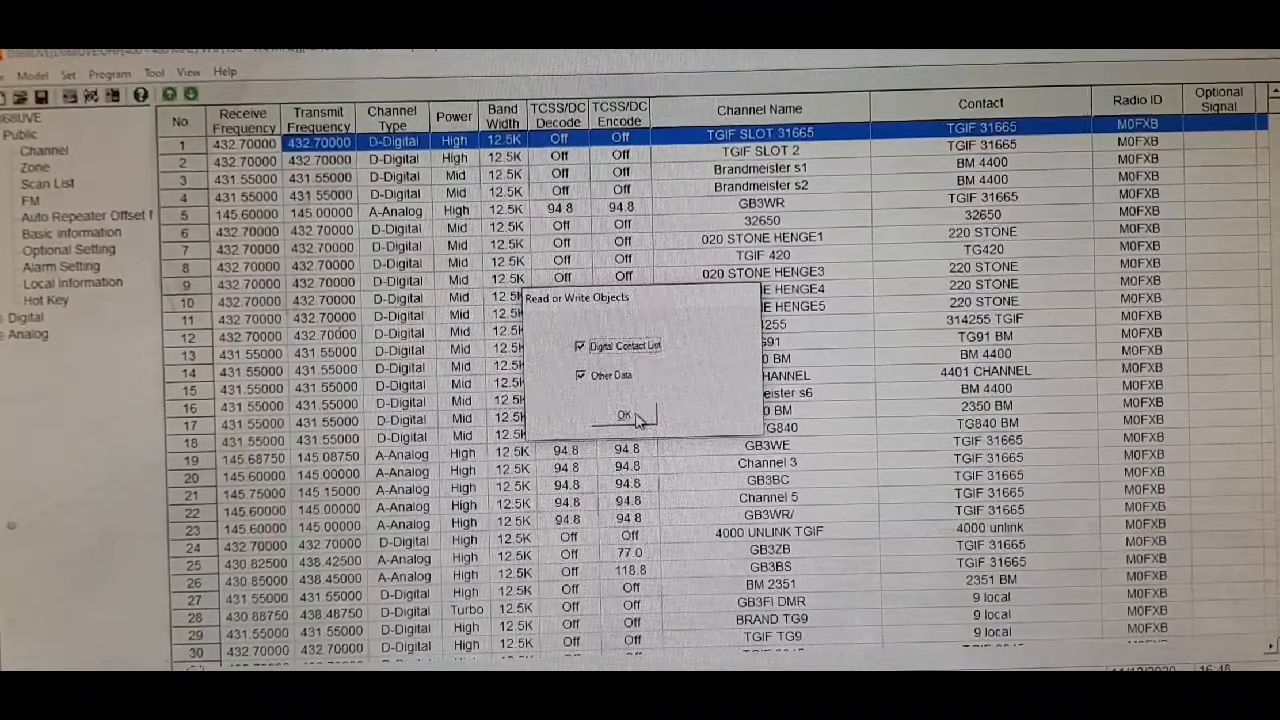